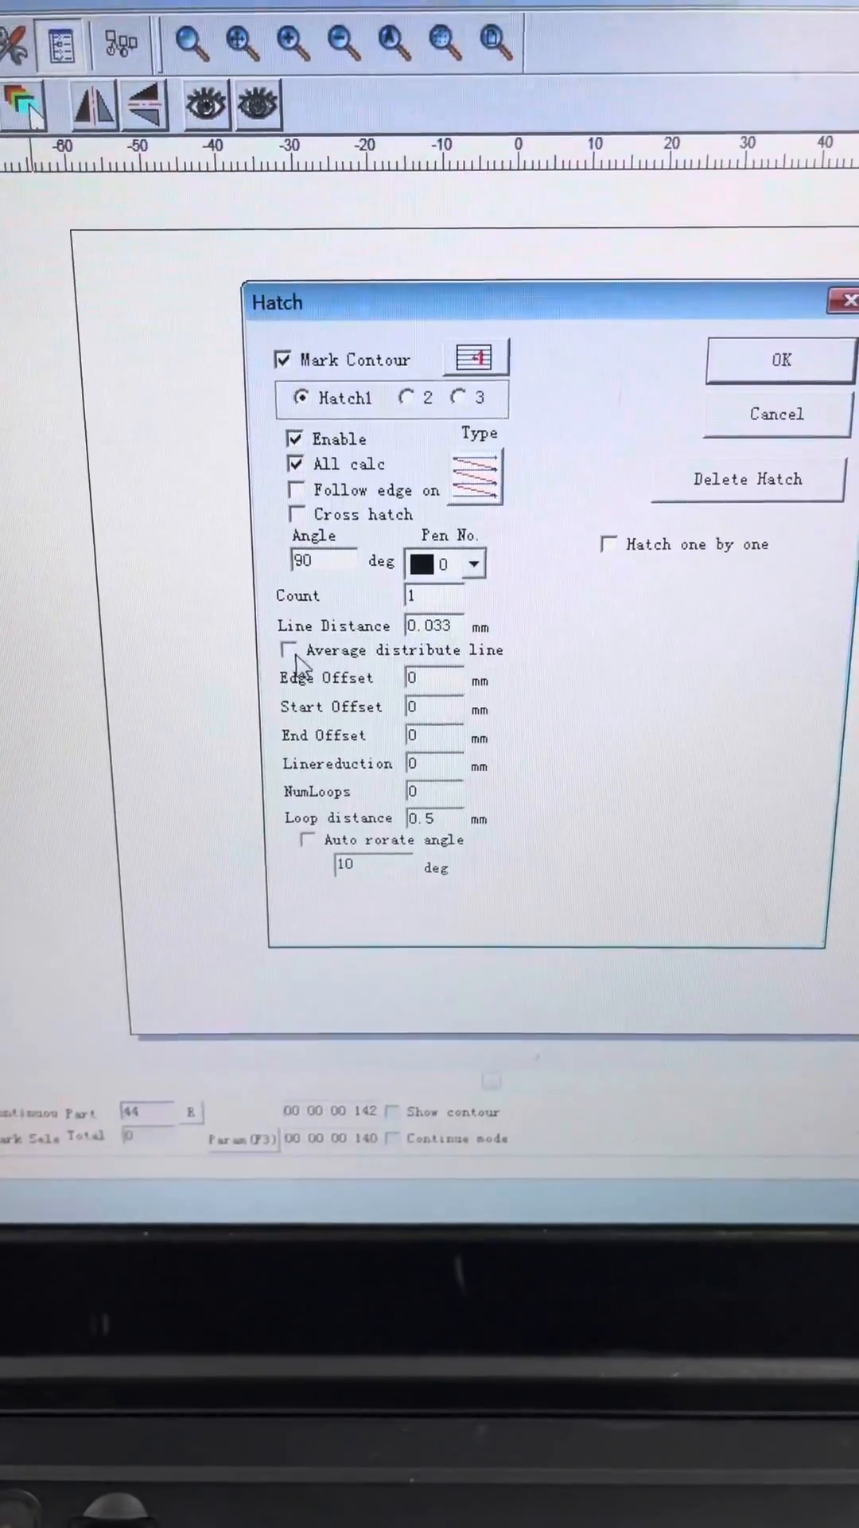
- Confirm the TEXT hatch with Hatch1 at 90° and 0.033 mm line spacing
left_click(780, 360)
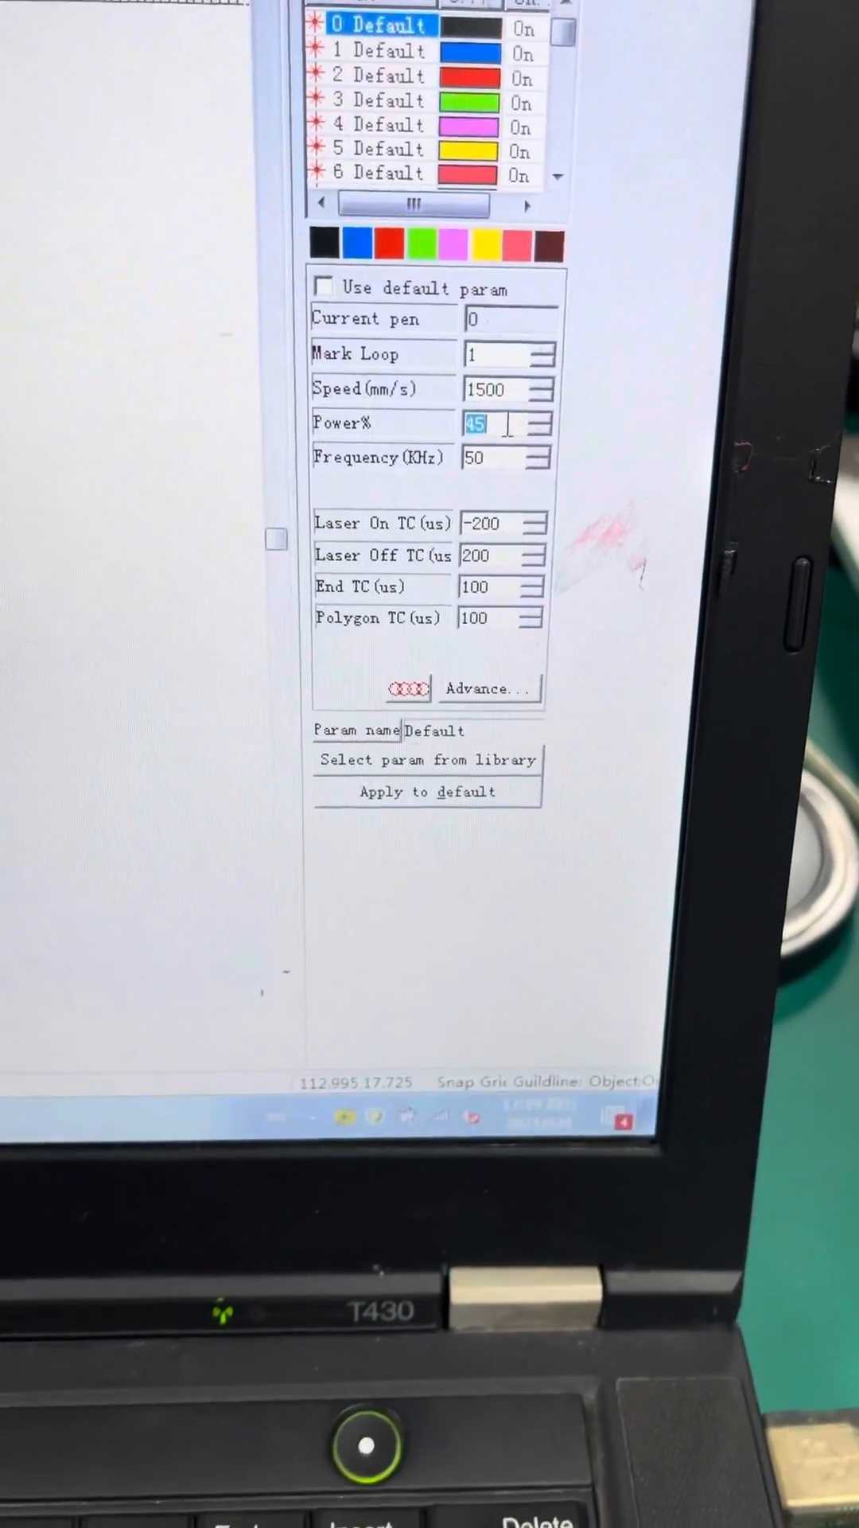
- Enter 90 as pen 0's Power% value
type("90")
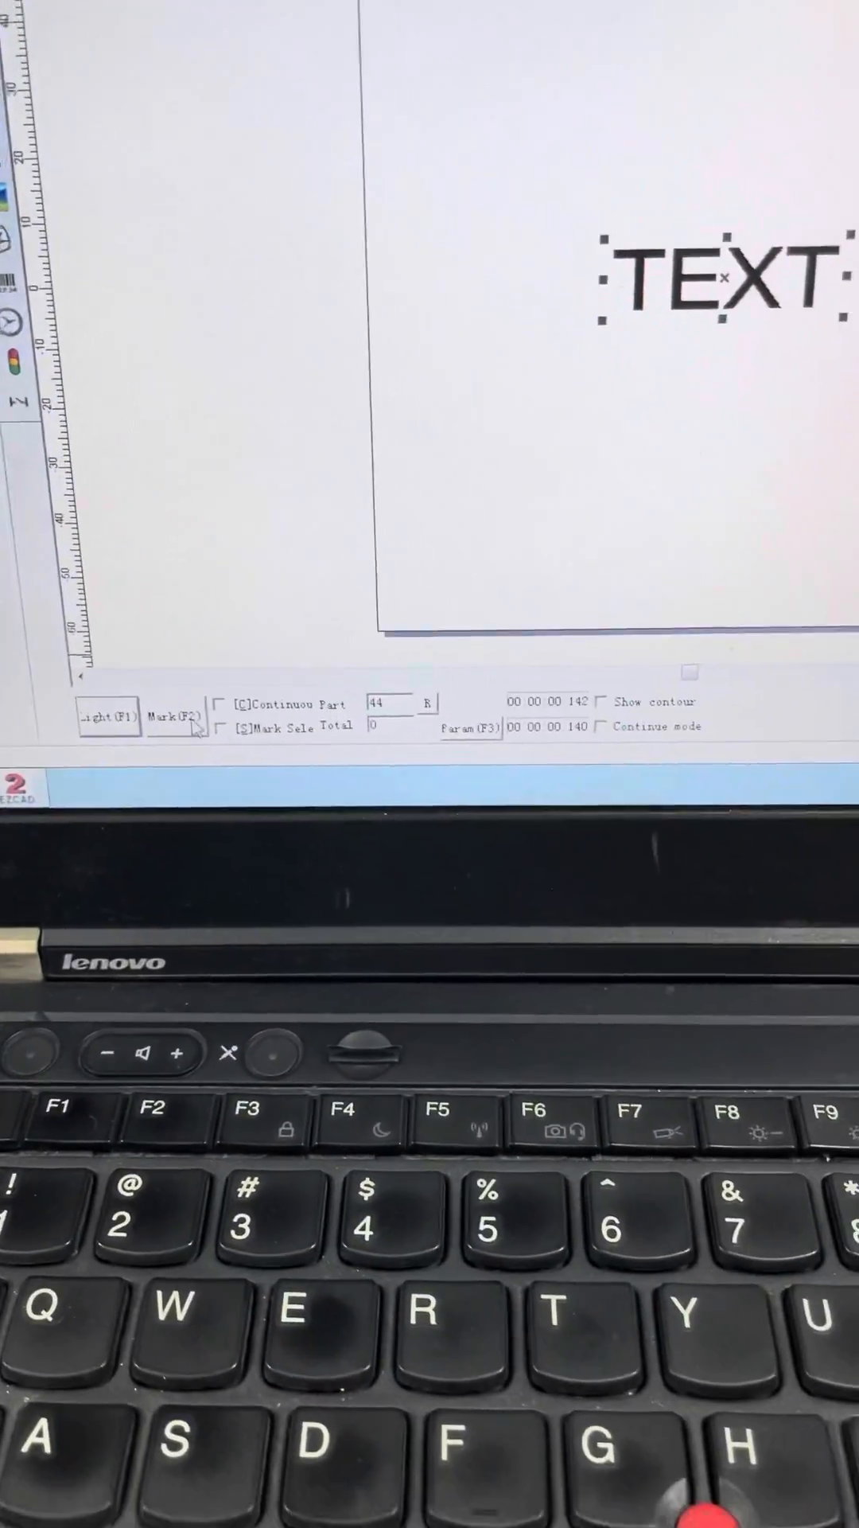
left_click(108, 719)
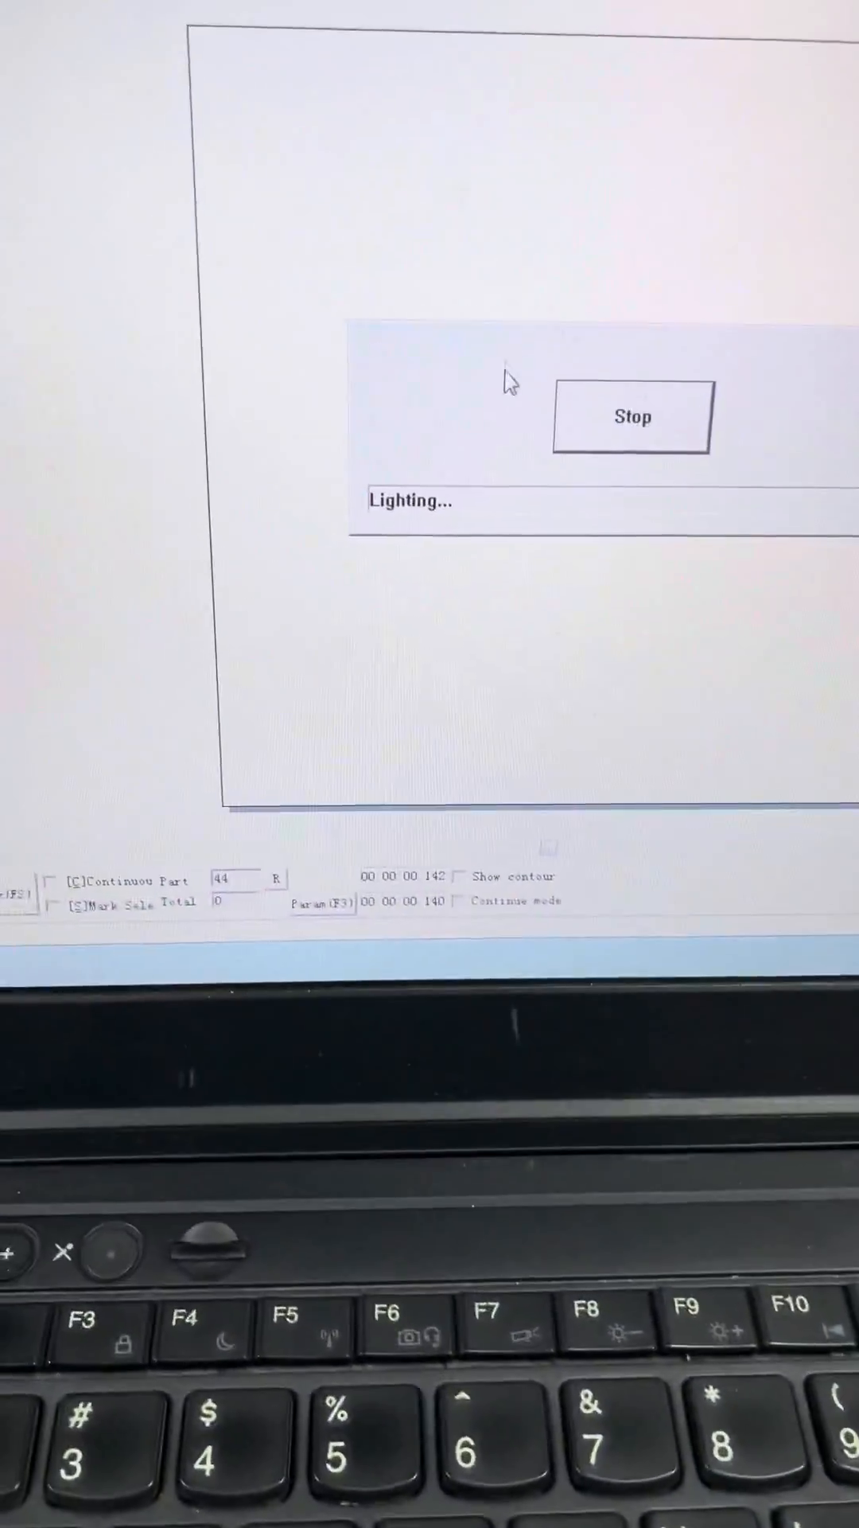
left_click(632, 417)
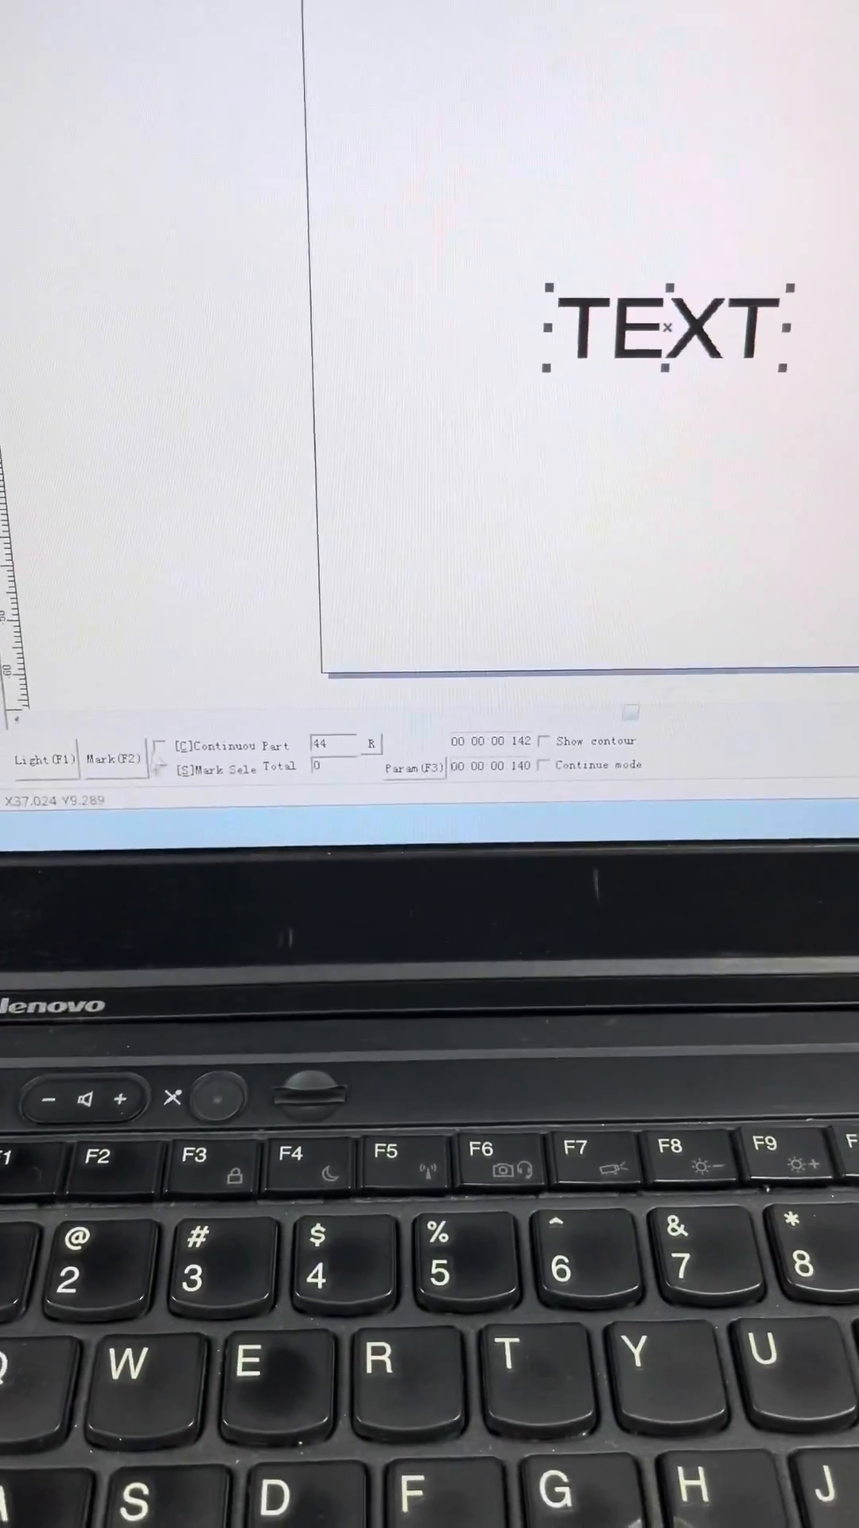